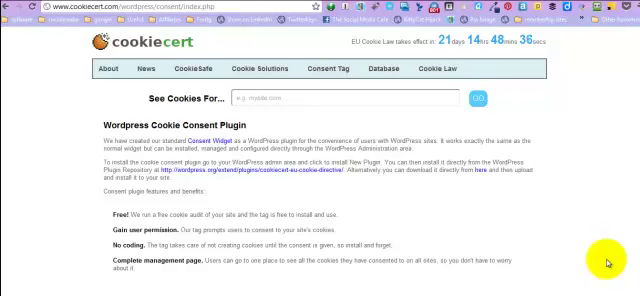
mouse_move(352, 48)
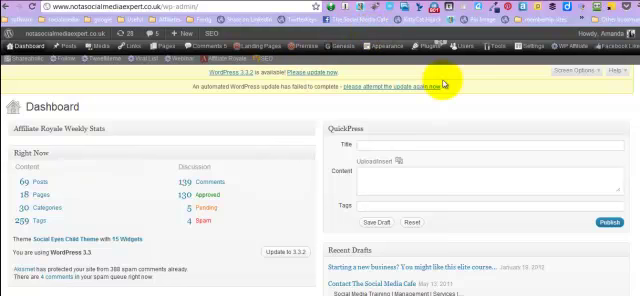
Go to Plugins > Add New and search the plugin directory for 'eu cookie law'
click(410, 44)
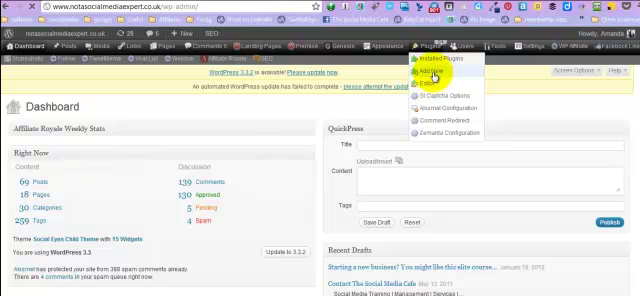
click(428, 72)
text(eu)
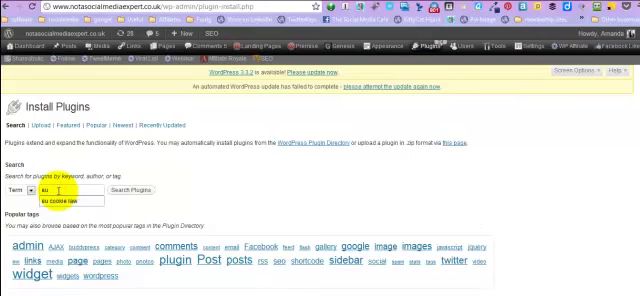
click(78, 204)
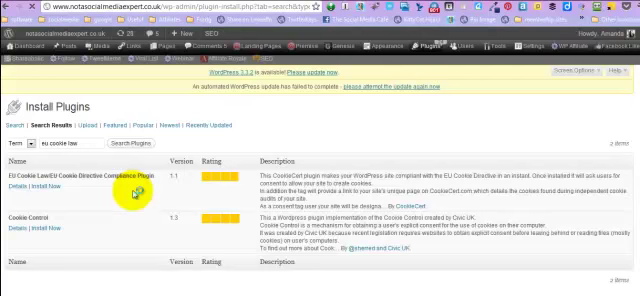
mouse_move(42, 188)
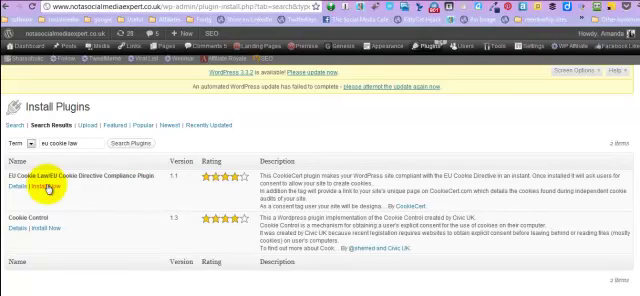
Start Install Now on the EU Cookie Law / EU Cookie Directive Compliance plugin result
click(48, 188)
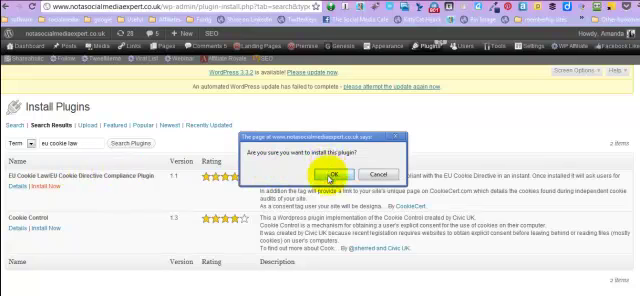
Confirm the install, then activate the newly installed EU Cookie Law plugin
click(318, 172)
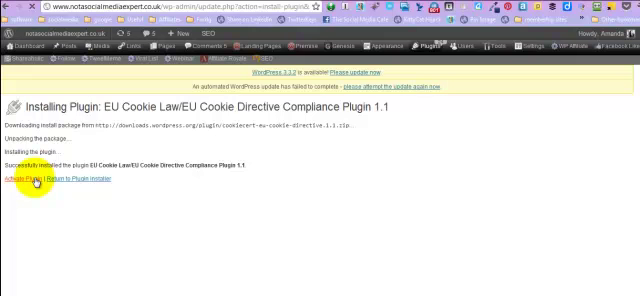
click(24, 180)
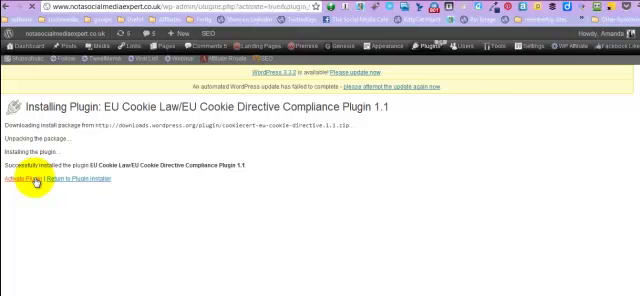
click(24, 182)
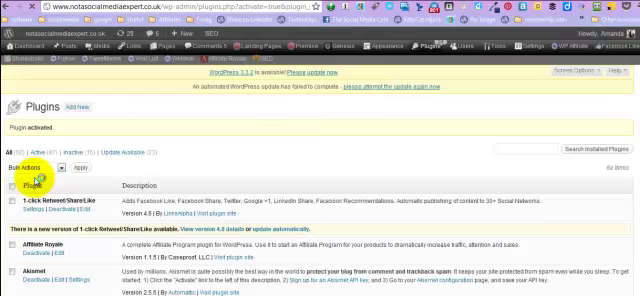